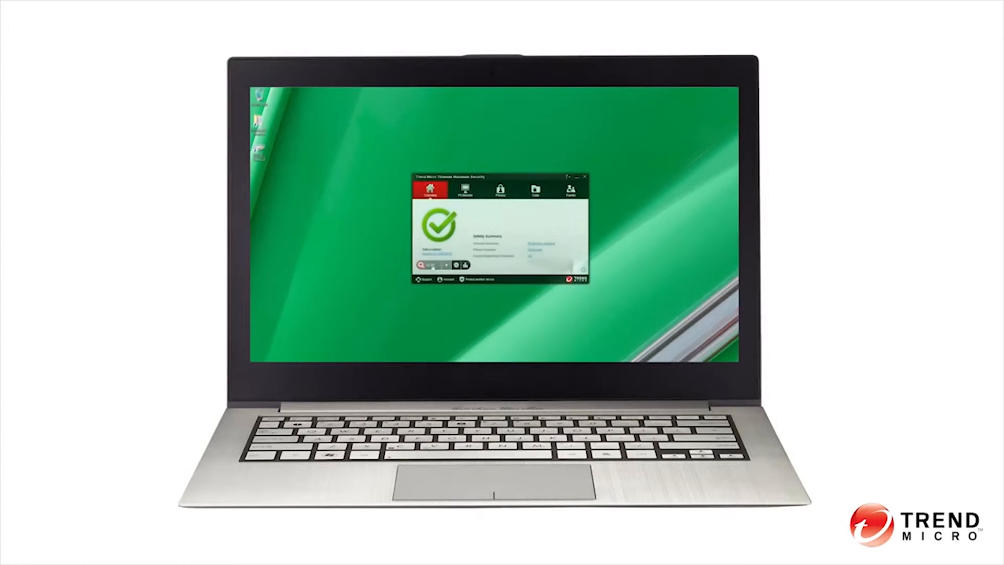
Step: Launch a Quick Scan from the Overview tab so the computer check begins
left_click(422, 265)
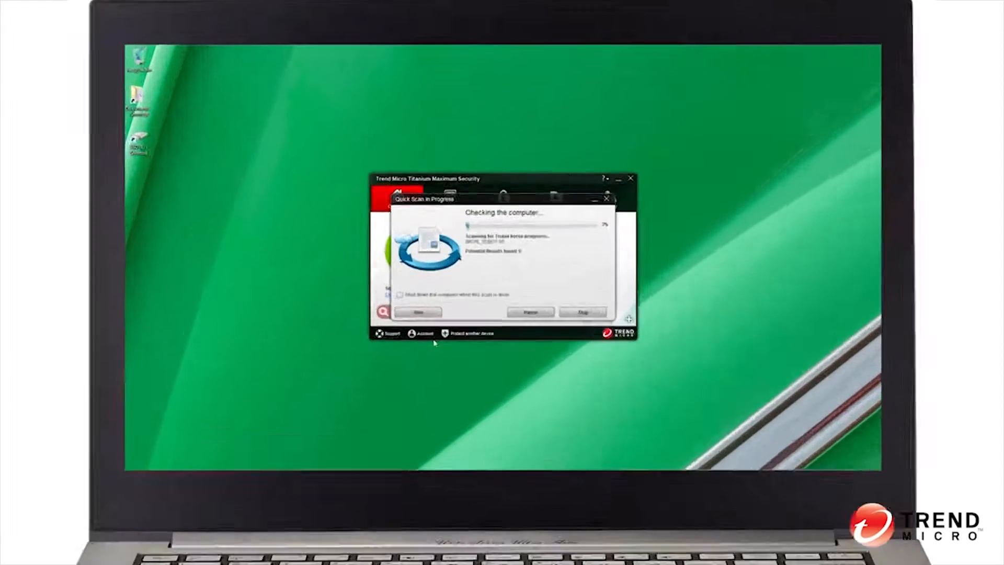